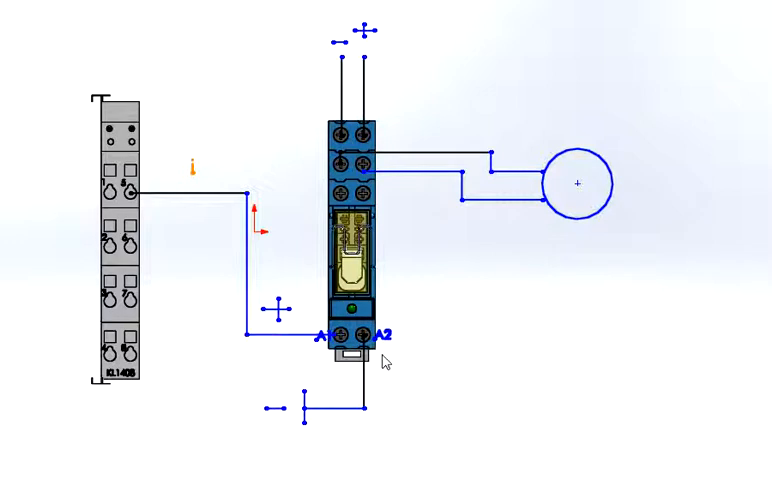
pyautogui.moveTo(360, 432)
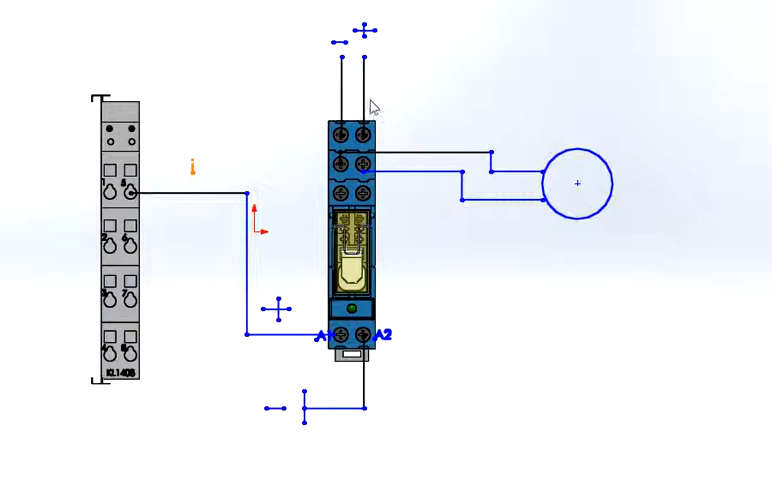
pyautogui.moveTo(384, 80)
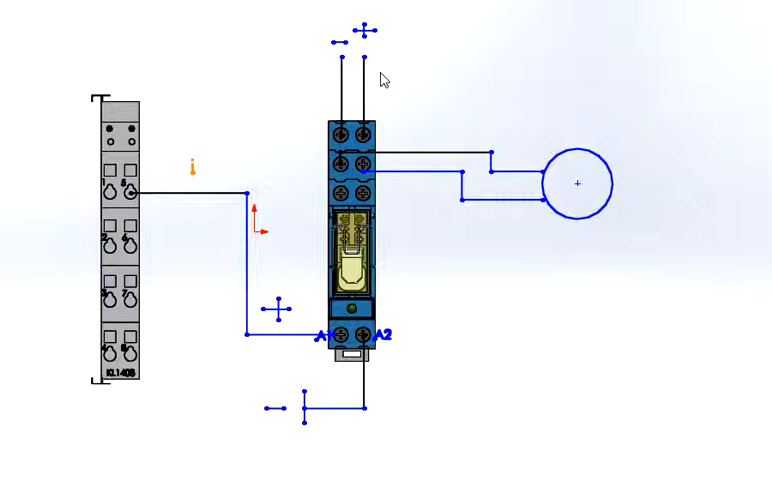
pyautogui.moveTo(320, 80)
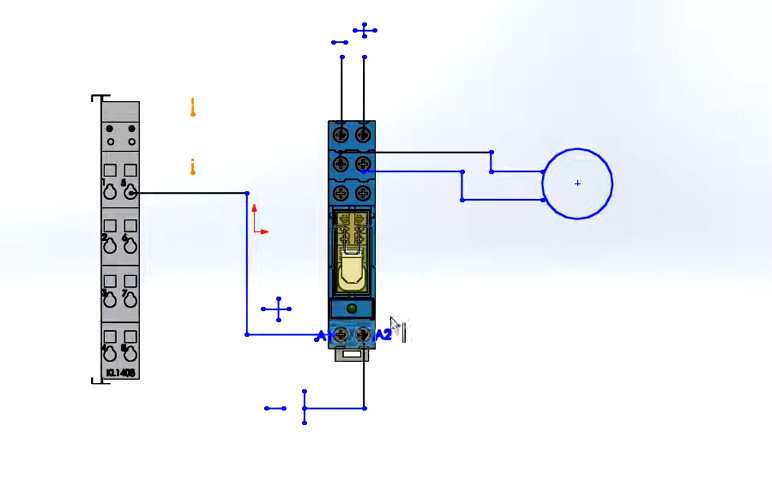
pyautogui.moveTo(578, 206)
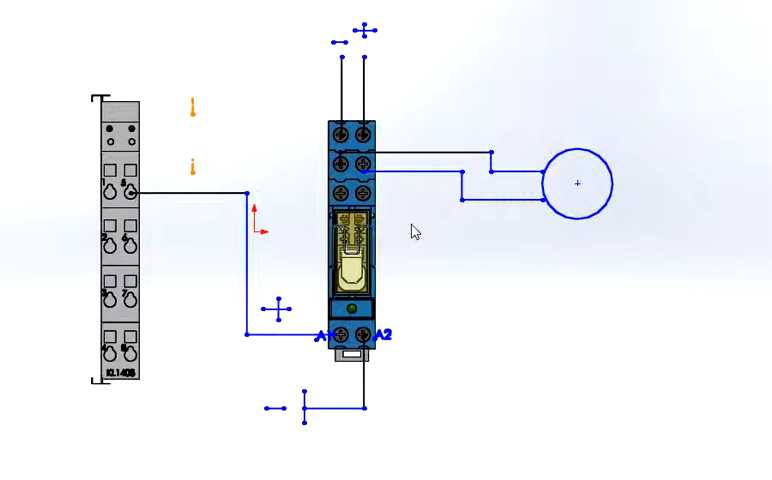
pyautogui.moveTo(420, 226)
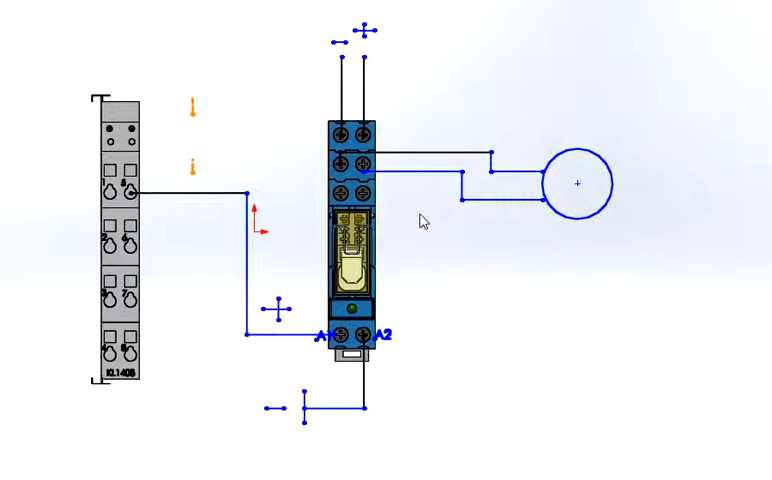